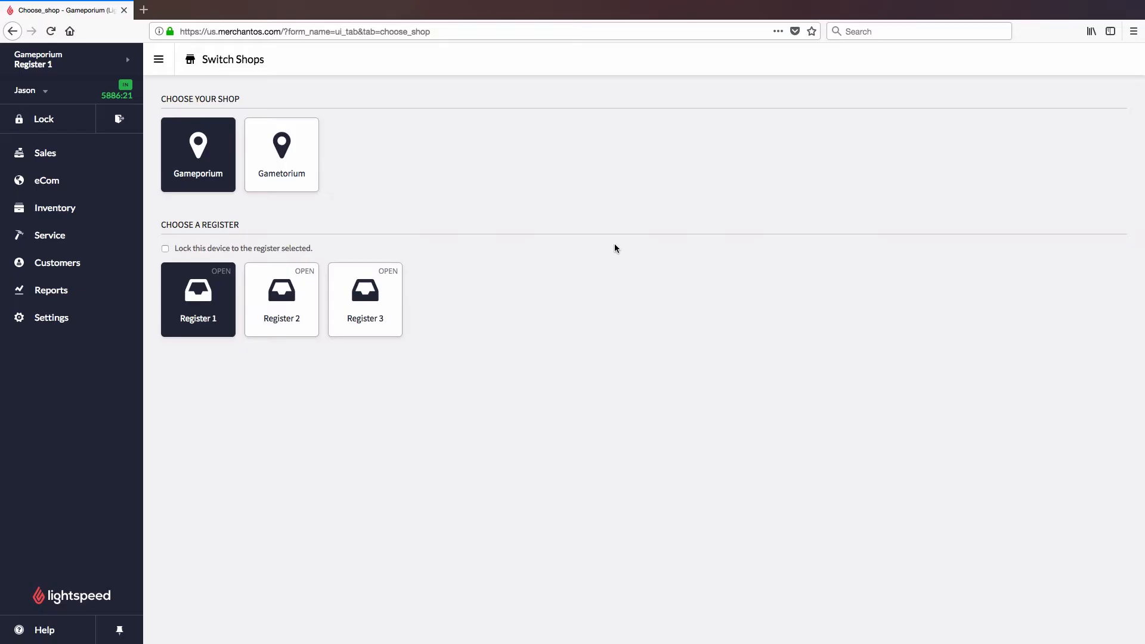
{"action": "mouse_move", "coordinate": [510, 233]}
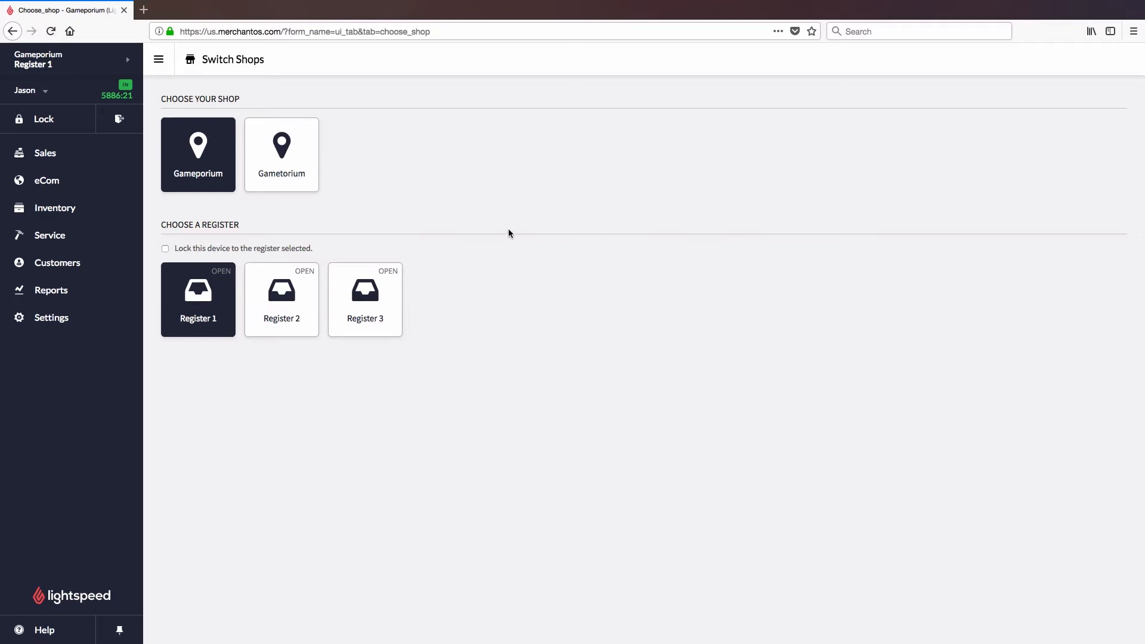
Search inventory items for the description 'charterstone'.
{"action": "left_click", "coordinate": [55, 208]}
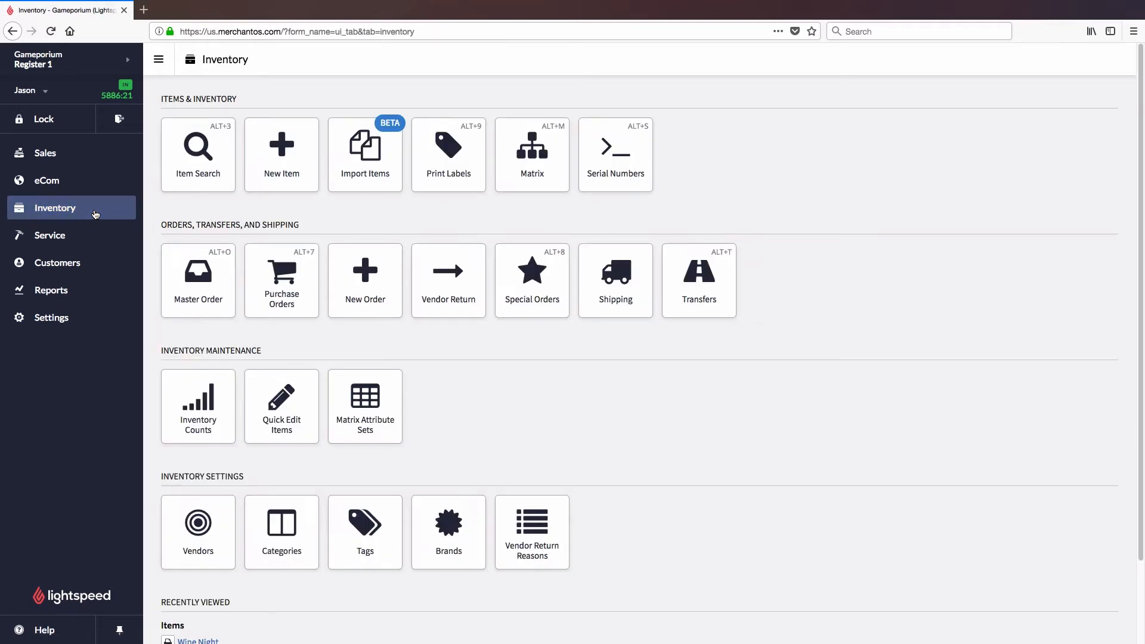
{"action": "mouse_move", "coordinate": [198, 176]}
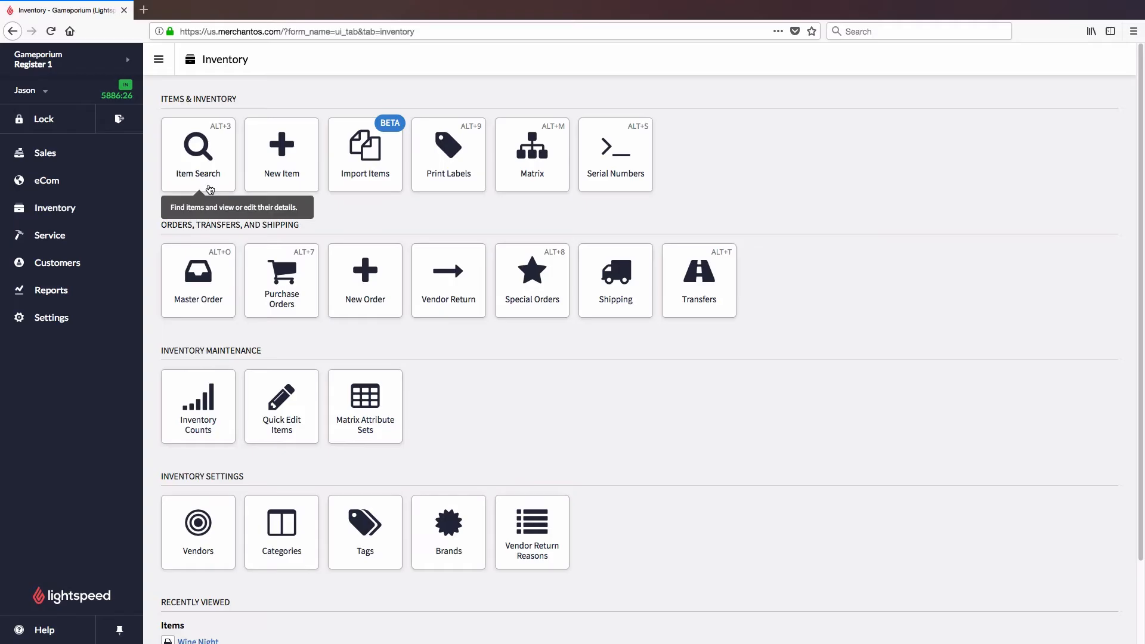
{"action": "left_click", "coordinate": [197, 154]}
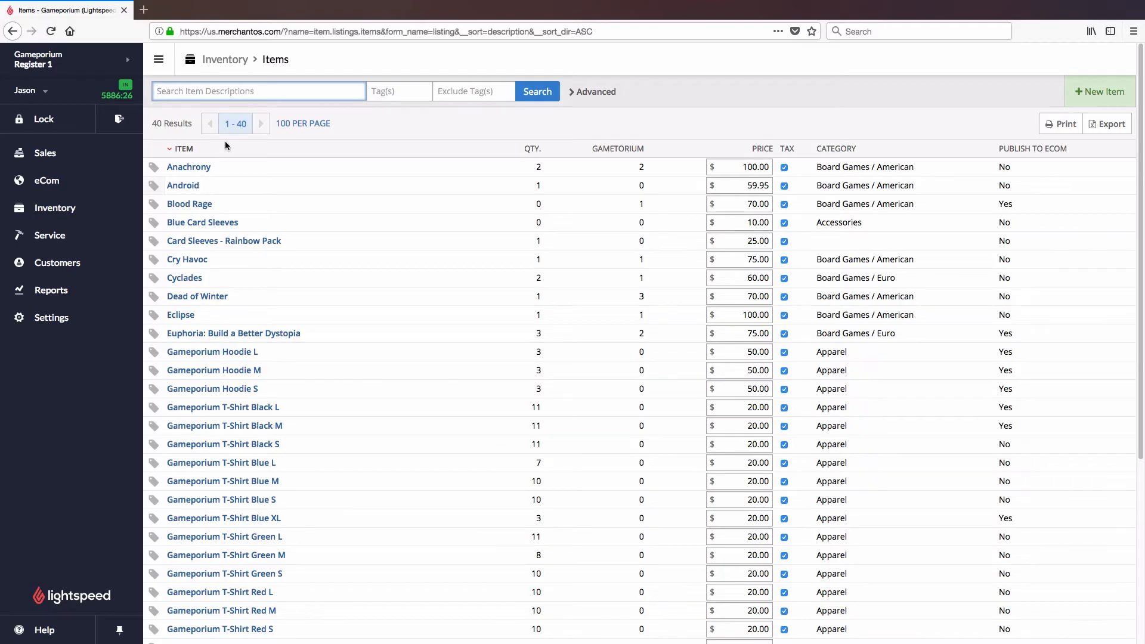
{"action": "left_click", "coordinate": [259, 91]}
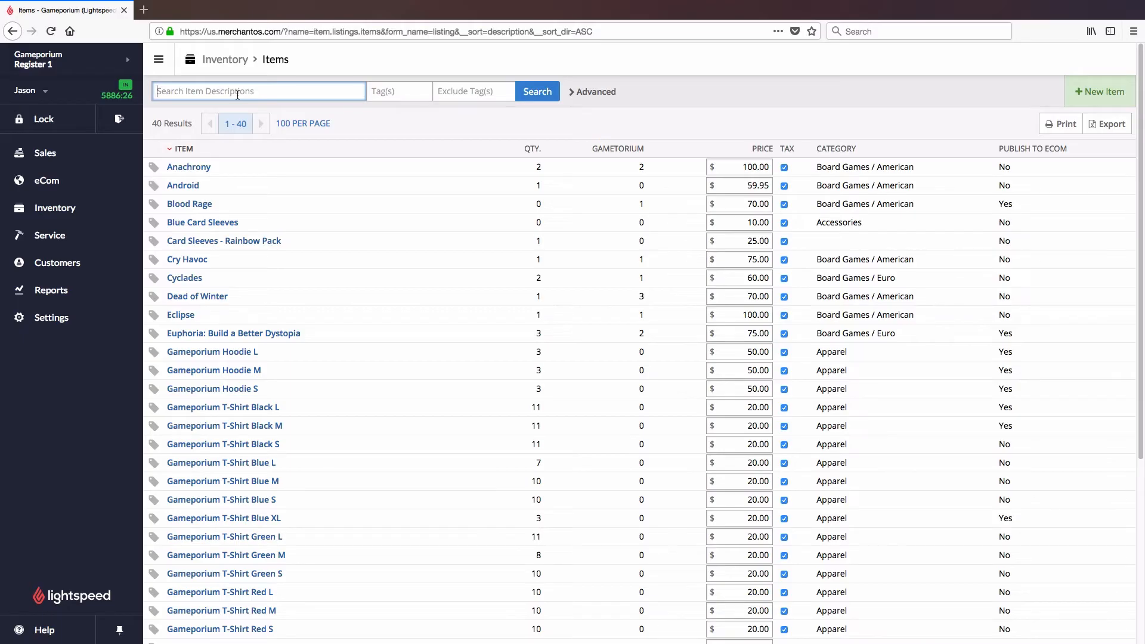
{"action": "type", "text": "charterstone"}
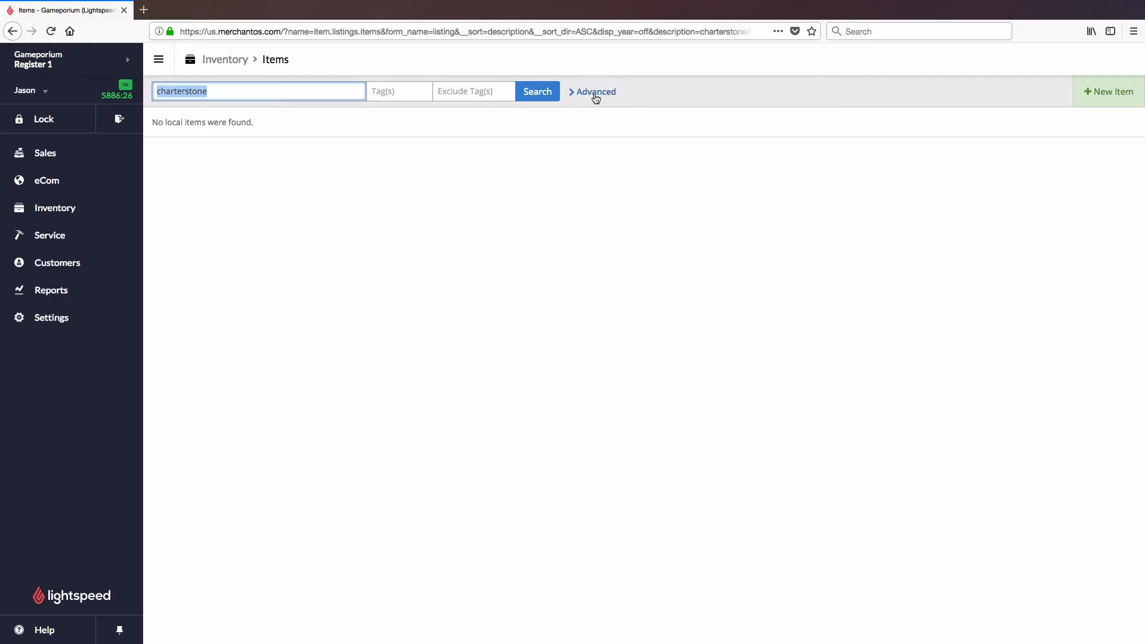
Expand advanced filters, include Catalog Results, and review the Catalog list keeping All Catalogs.
{"action": "left_click", "coordinate": [594, 92]}
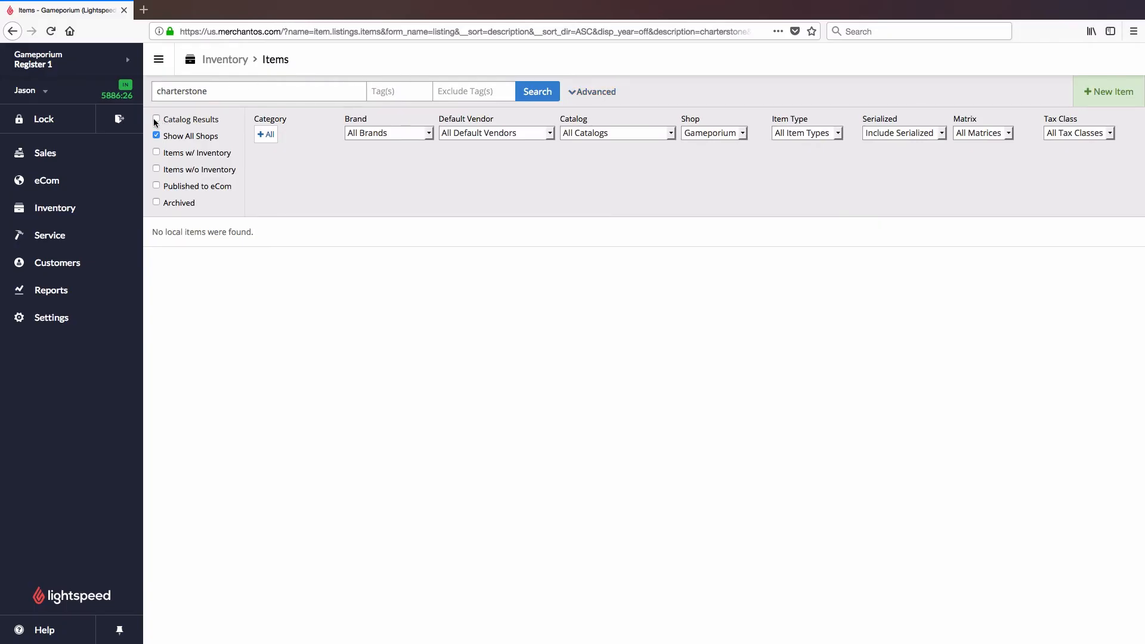
{"action": "left_click", "coordinate": [157, 119]}
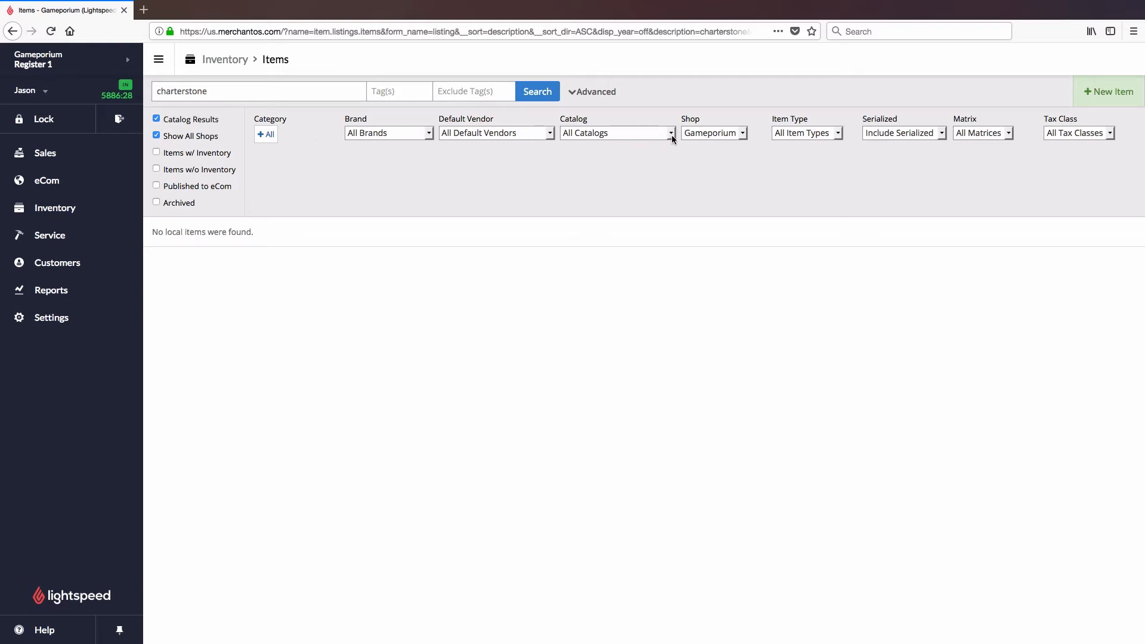
{"action": "left_click", "coordinate": [617, 132]}
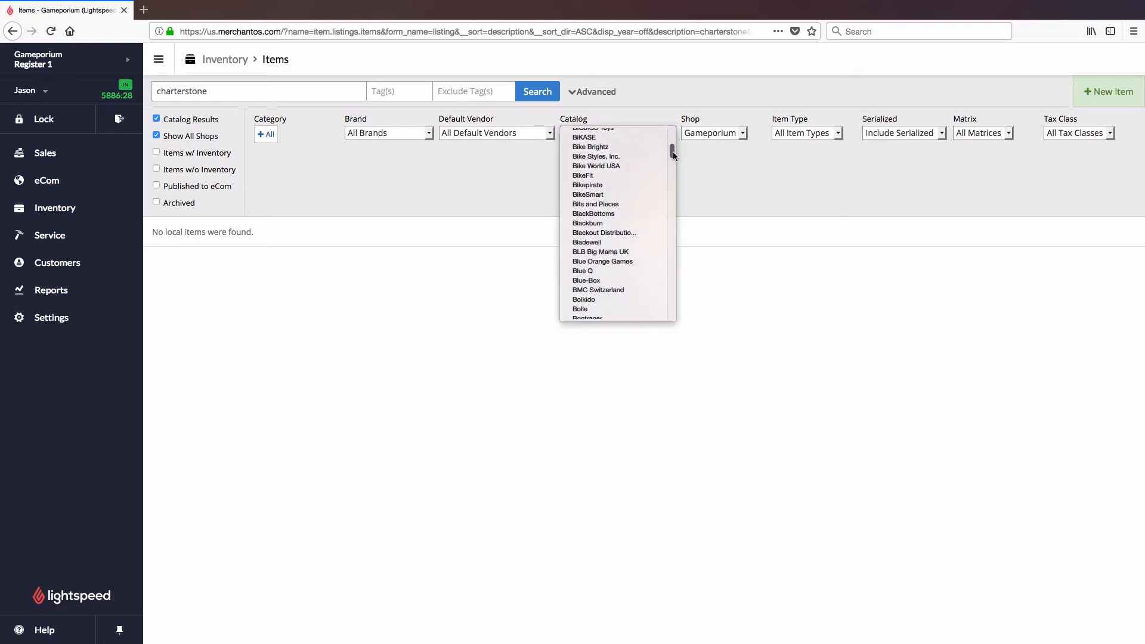
{"action": "scroll", "scroll_direction": "down", "scroll_amount": 3}
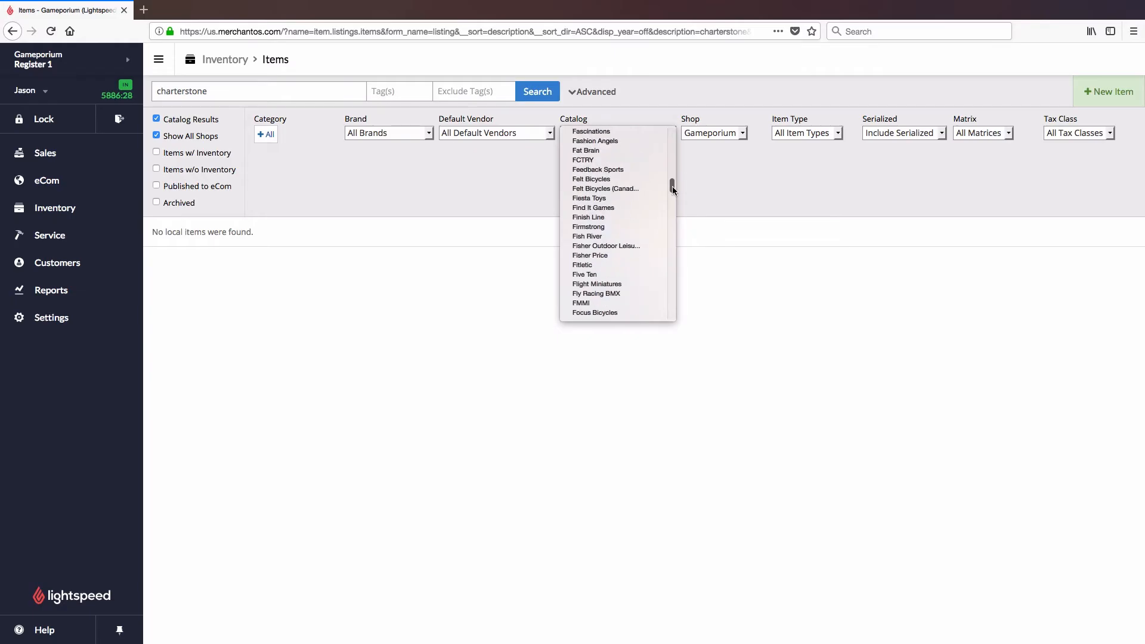
{"action": "scroll", "scroll_direction": "down", "scroll_amount": 3}
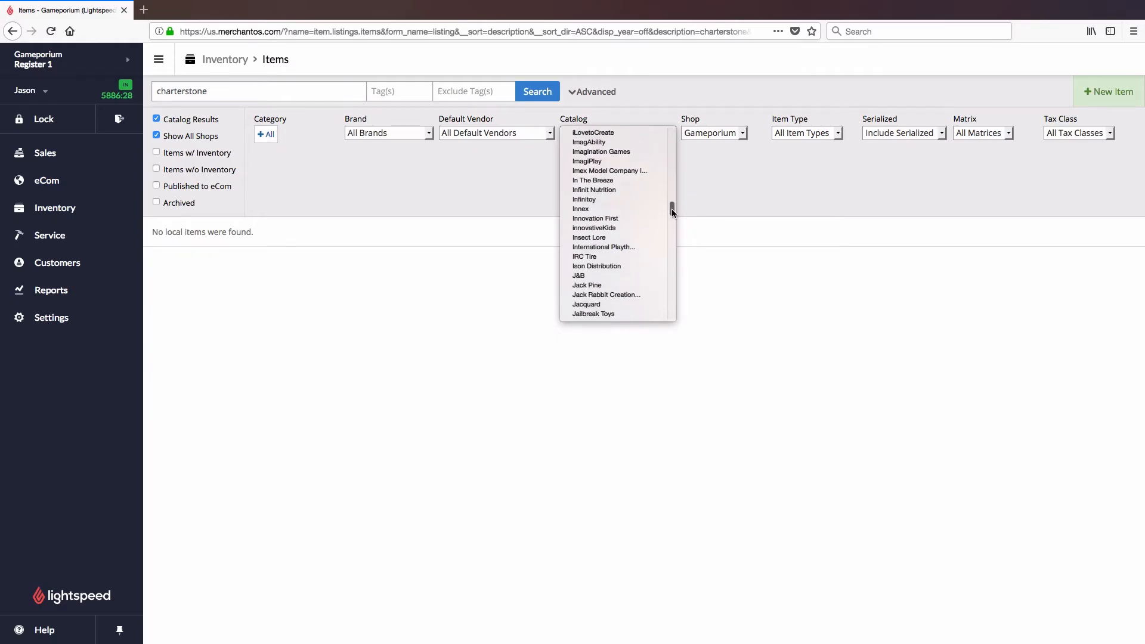
{"action": "scroll", "scroll_direction": "down", "scroll_amount": 3}
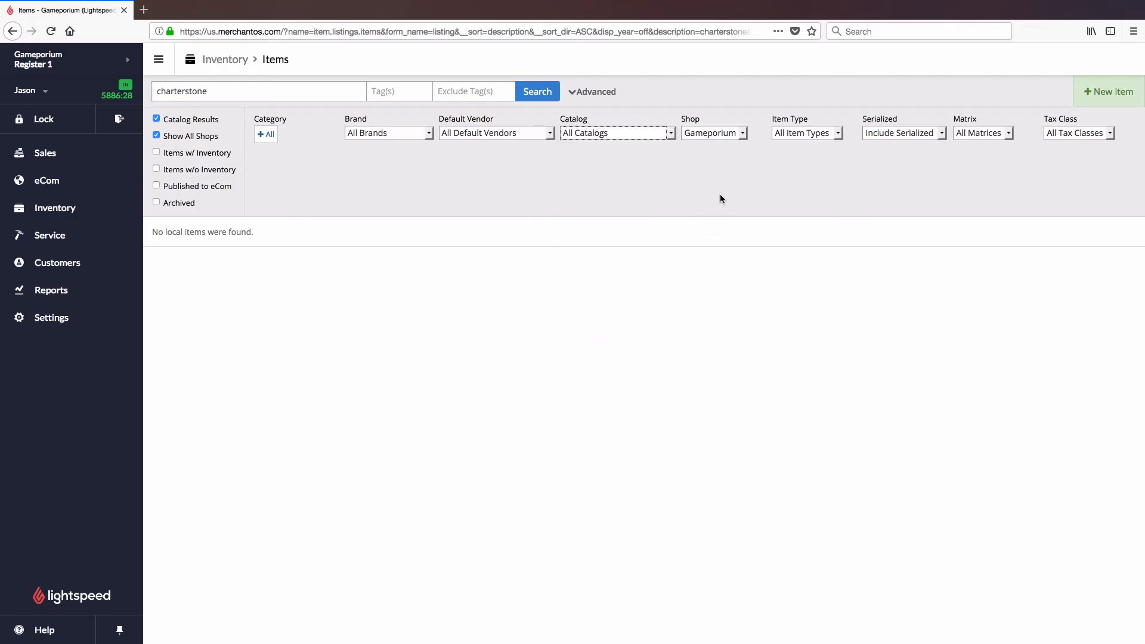
{"action": "mouse_move", "coordinate": [626, 158]}
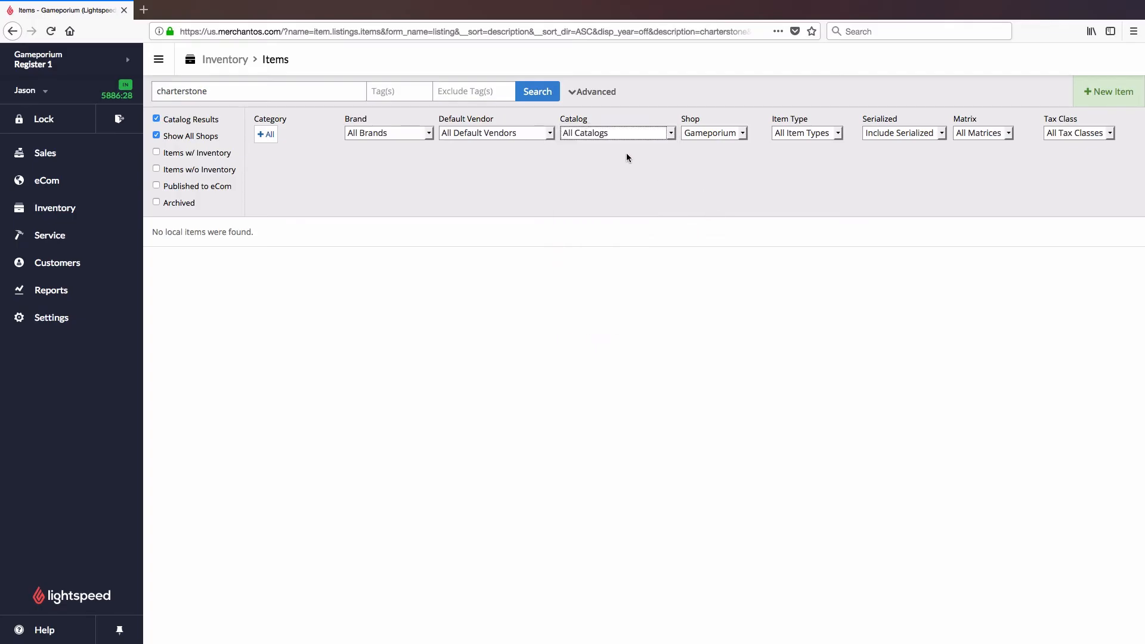
Rerun the search and import GTG STM700 Charterstone from Alliance Game Distributors.
{"action": "left_click", "coordinate": [536, 92]}
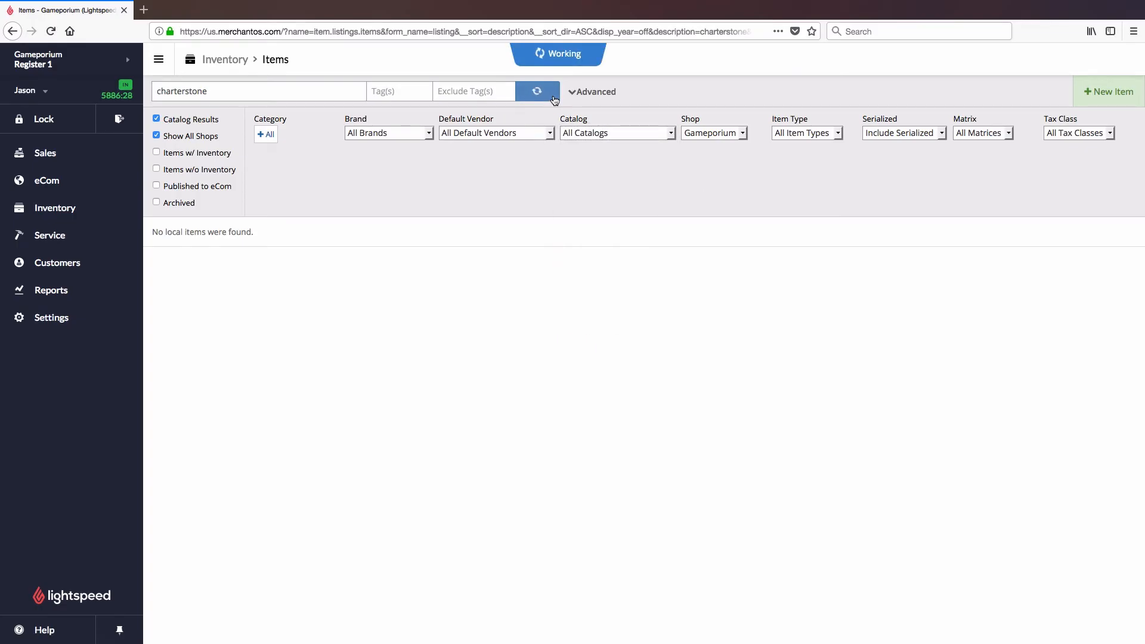
{"action": "left_click", "coordinate": [537, 92]}
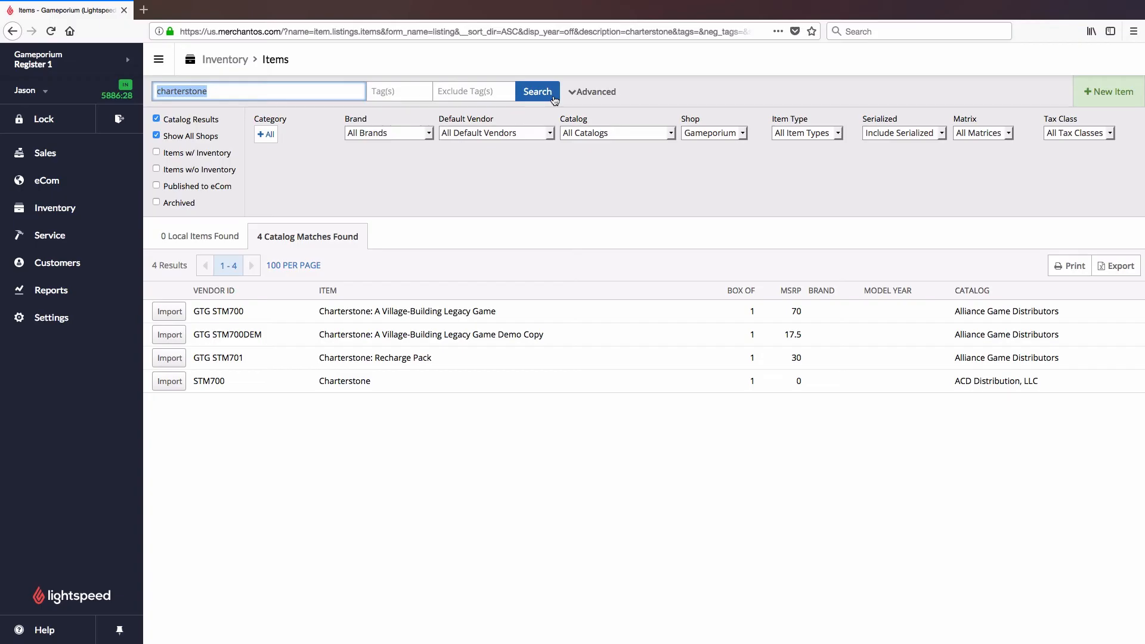
{"action": "mouse_move", "coordinate": [1030, 378]}
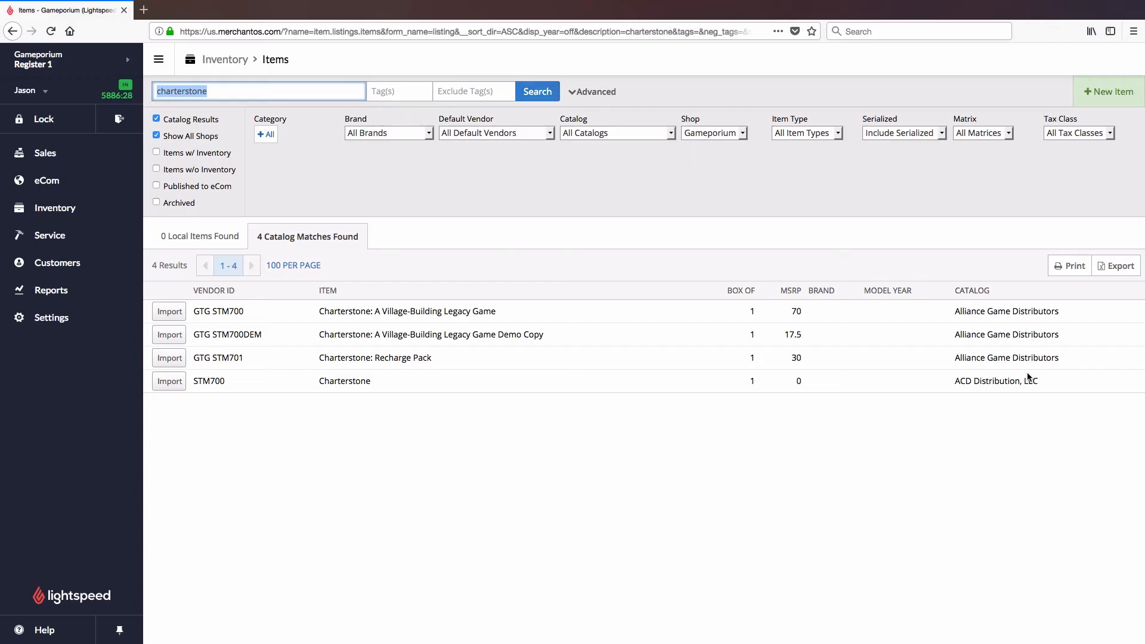
{"action": "mouse_move", "coordinate": [848, 411]}
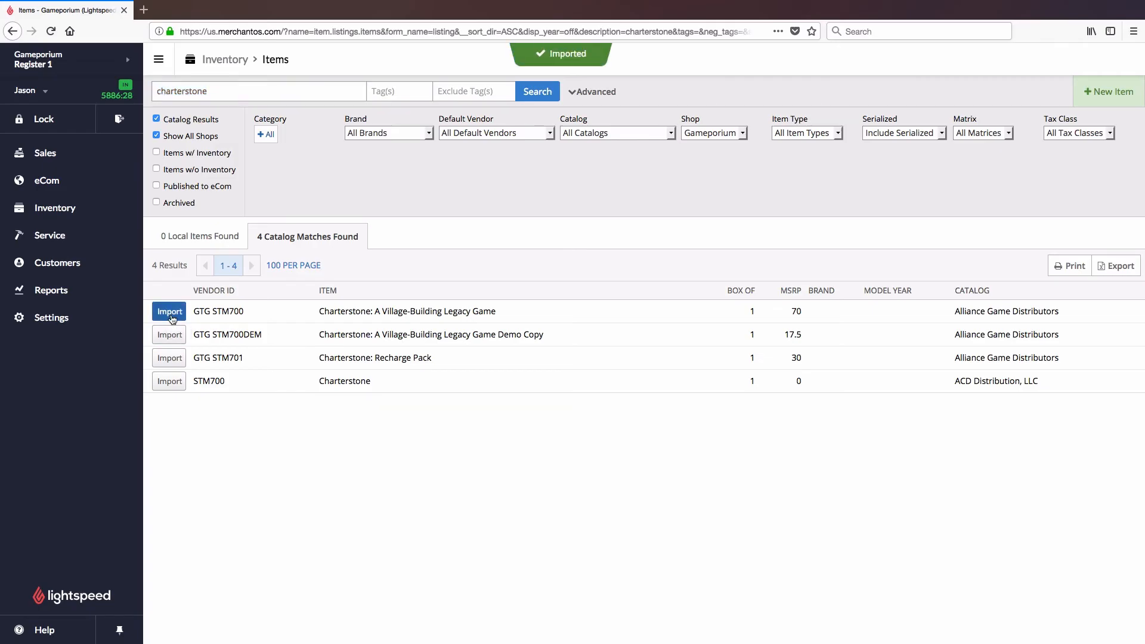
View the imported Charterstone legacy game record priced at 70.00.
{"action": "left_click", "coordinate": [168, 310]}
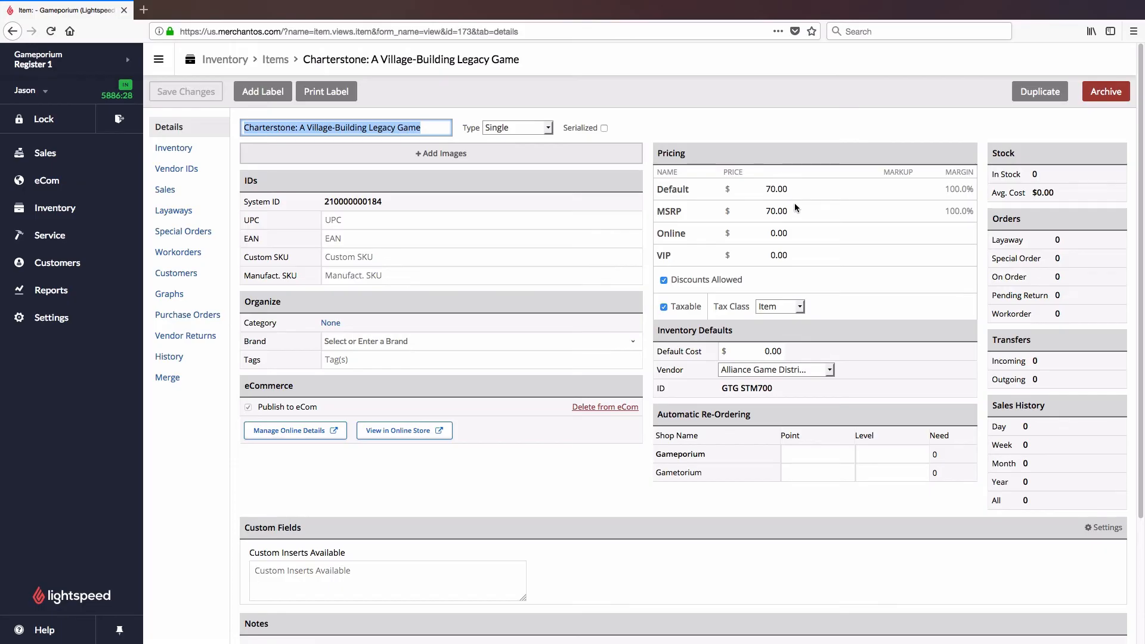
{"action": "mouse_move", "coordinate": [765, 330]}
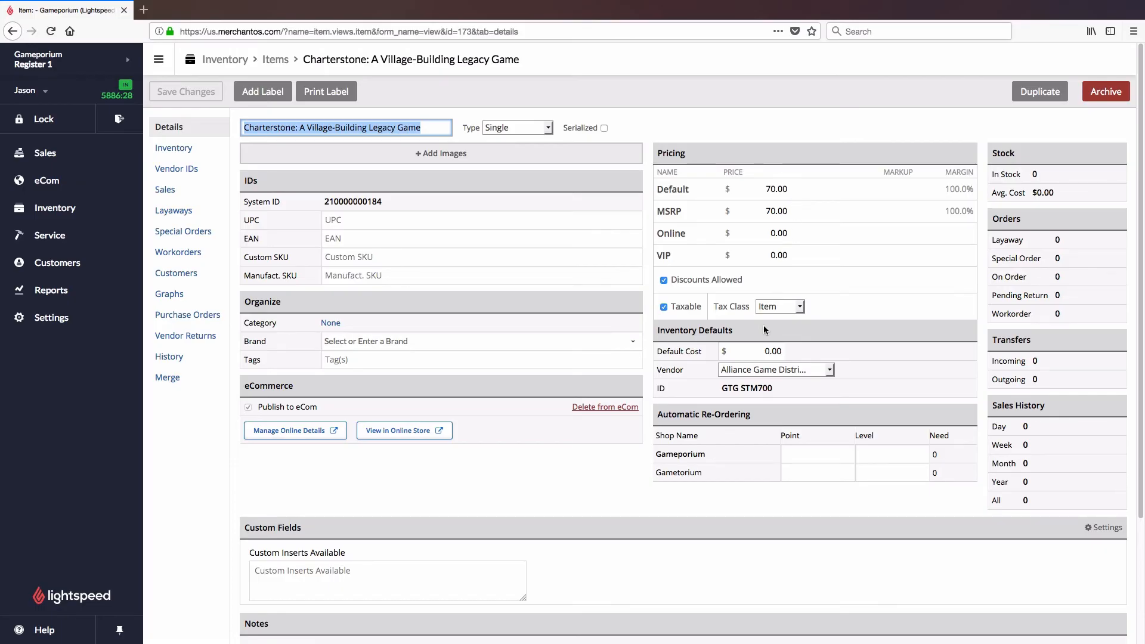
Set default cost 40.00 and category Board Games / Euro, then save the item.
{"action": "left_click", "coordinate": [752, 351]}
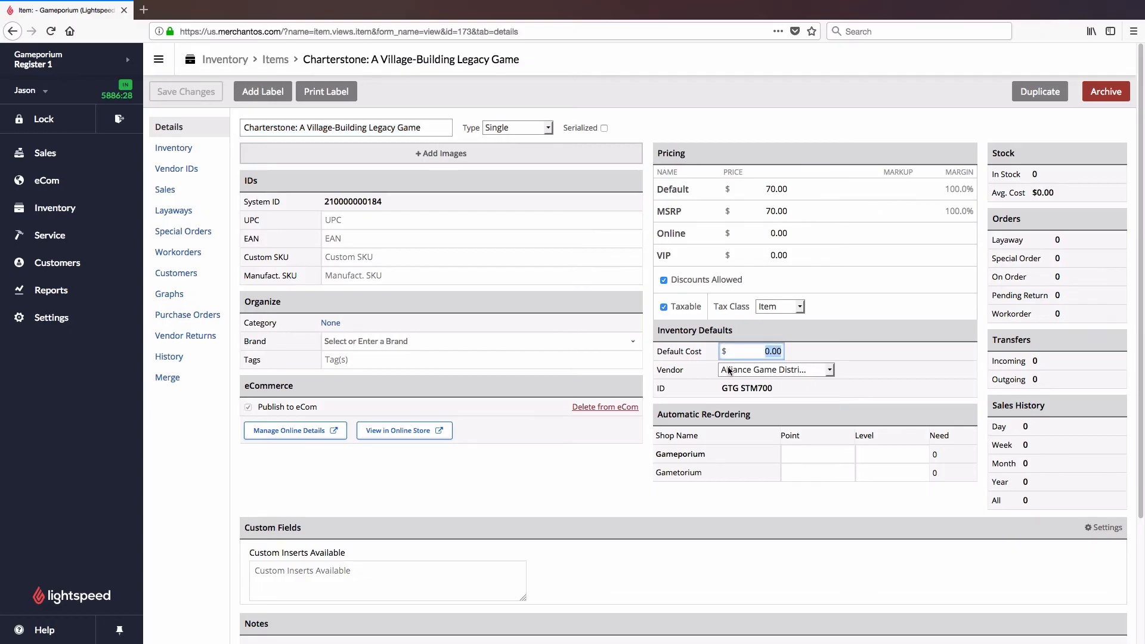
{"action": "type", "text": "40"}
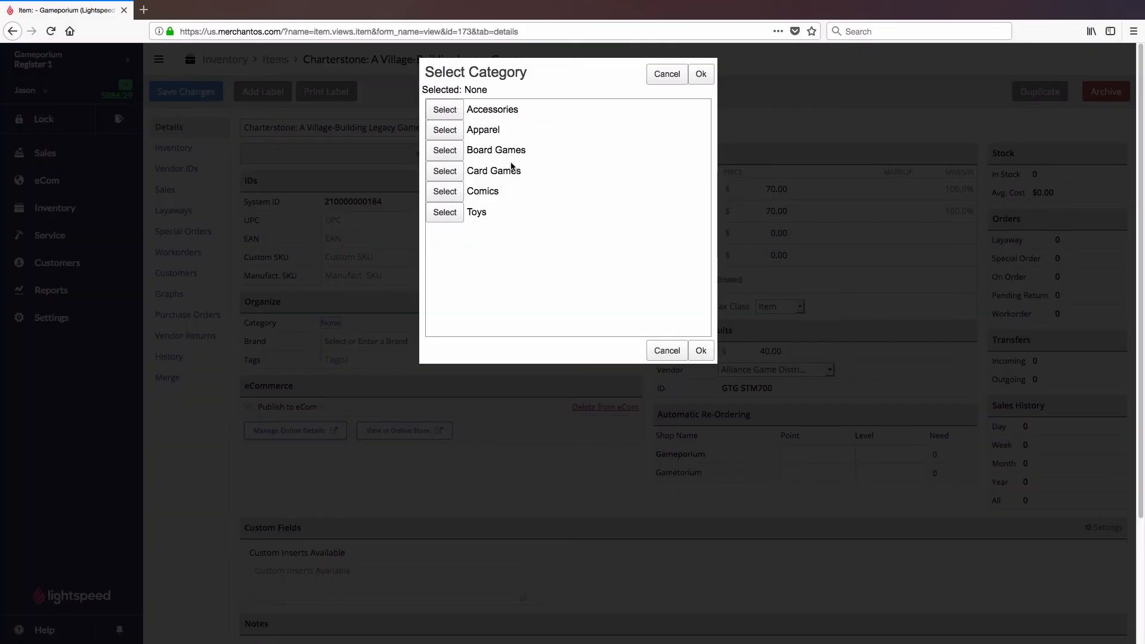
{"action": "left_click", "coordinate": [443, 151]}
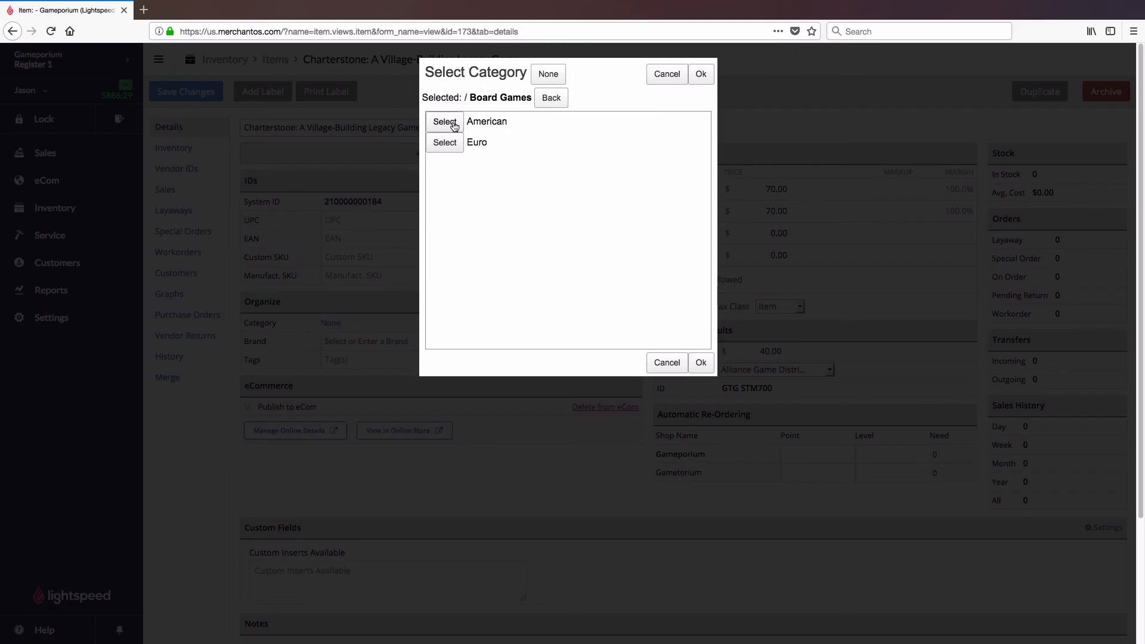
{"action": "left_click", "coordinate": [445, 142]}
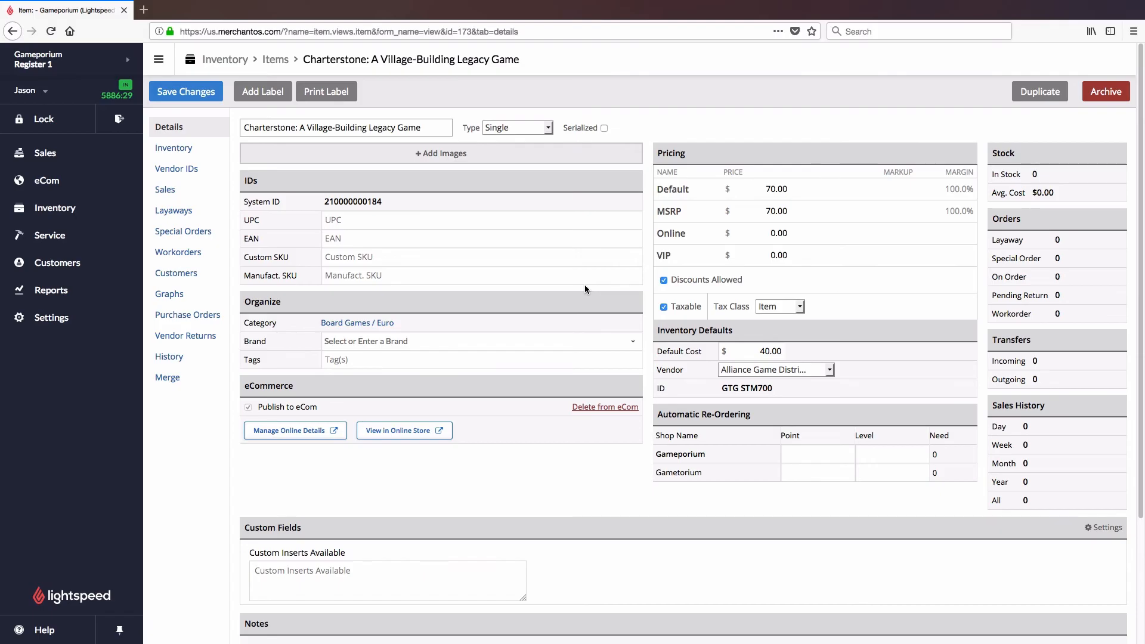
{"action": "left_click", "coordinate": [186, 92]}
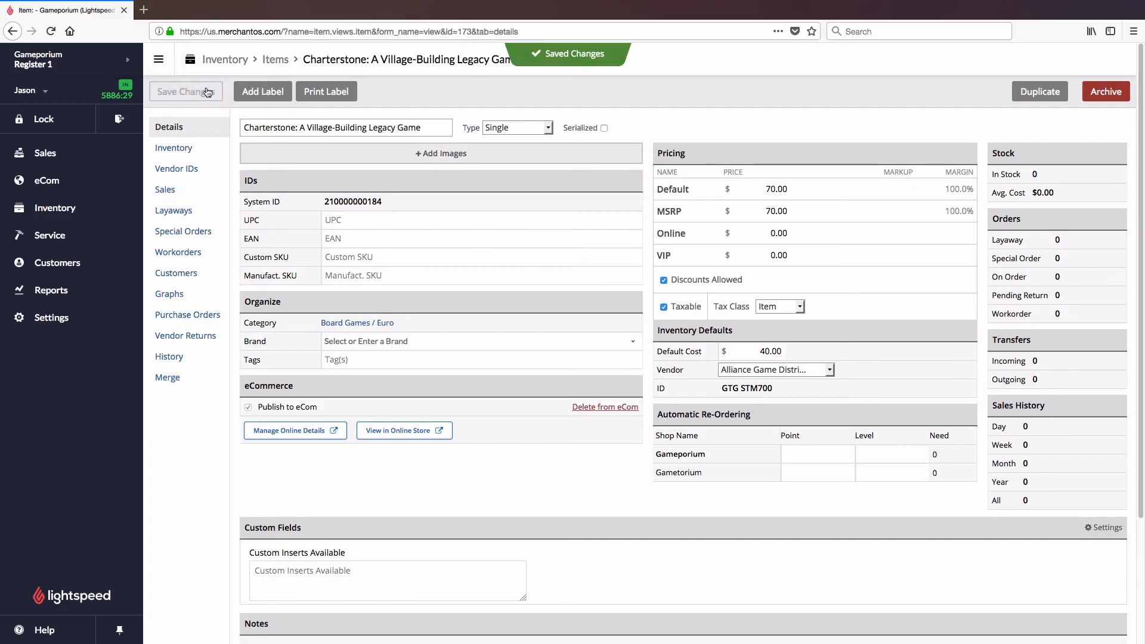
{"action": "left_click", "coordinate": [346, 128]}
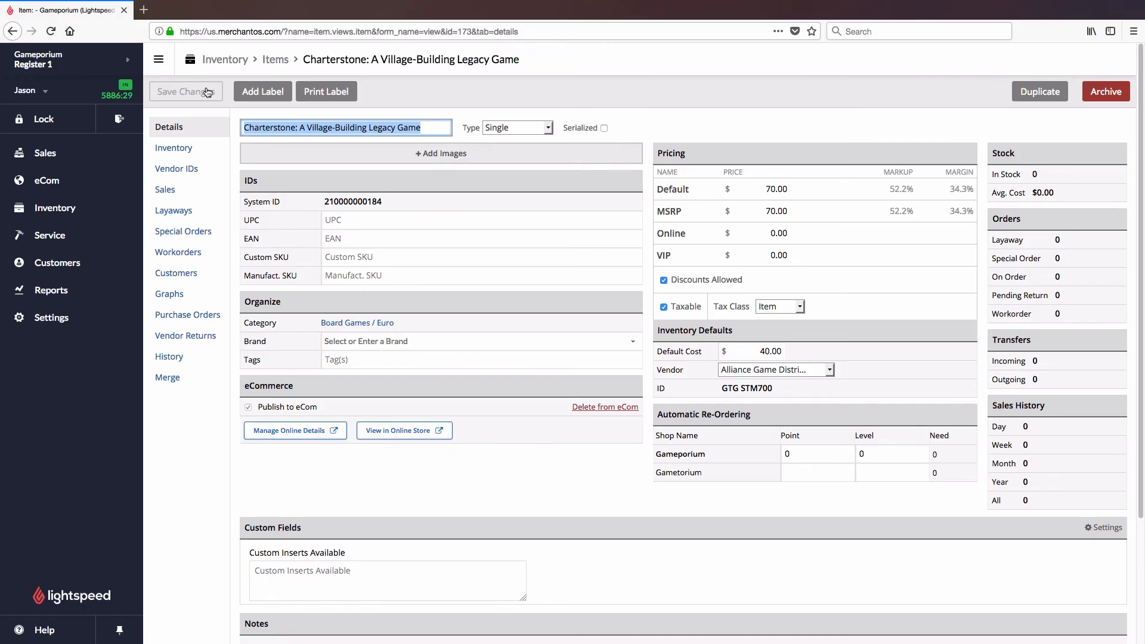